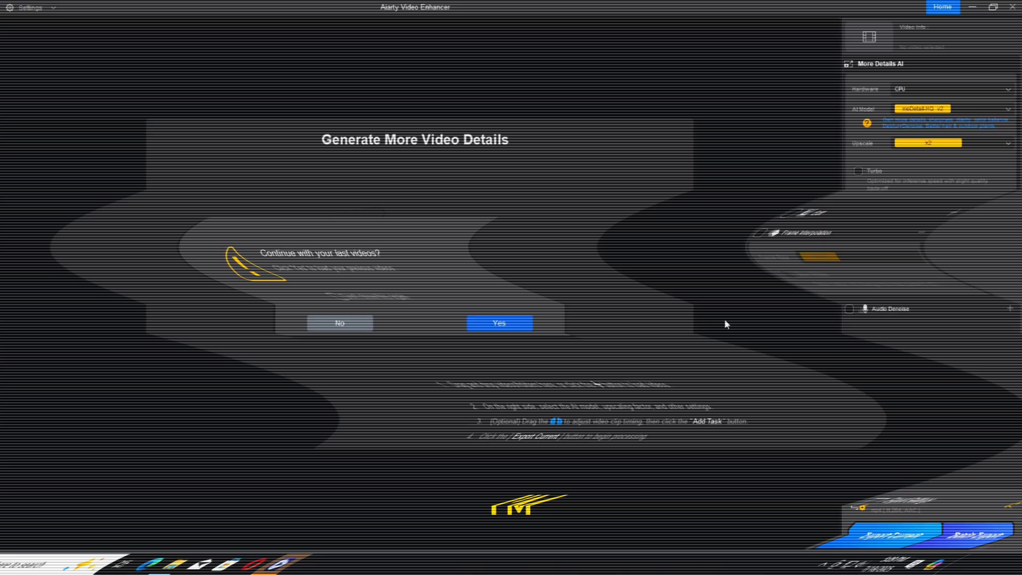
- Decline the 'Continue with your last videos?' prompt to start with an empty workspace
{"action": "left_click", "coordinate": [338, 323]}
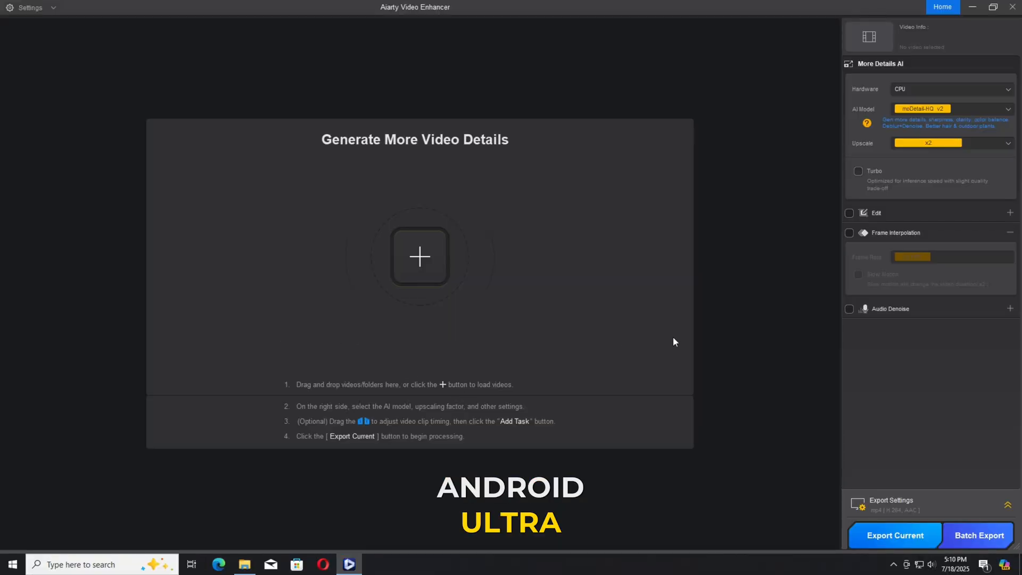
{"action": "mouse_move", "coordinate": [701, 342]}
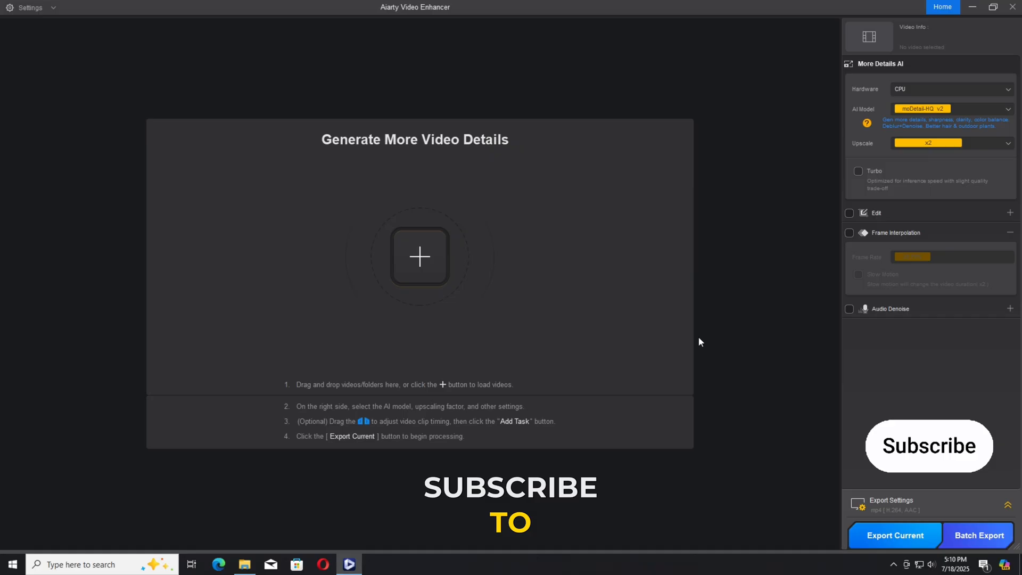
{"action": "mouse_move", "coordinate": [419, 257]}
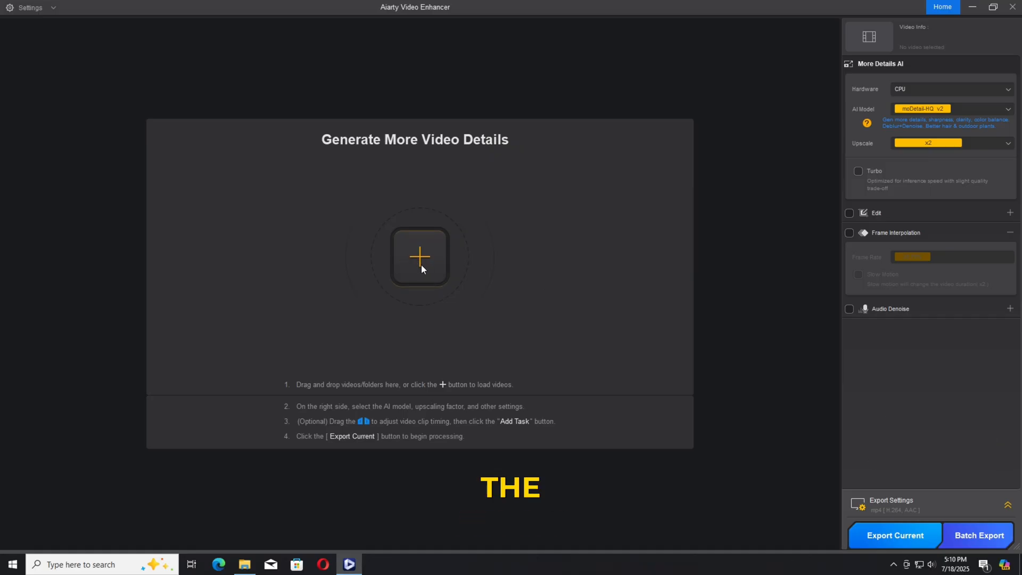
{"action": "mouse_move", "coordinate": [562, 407]}
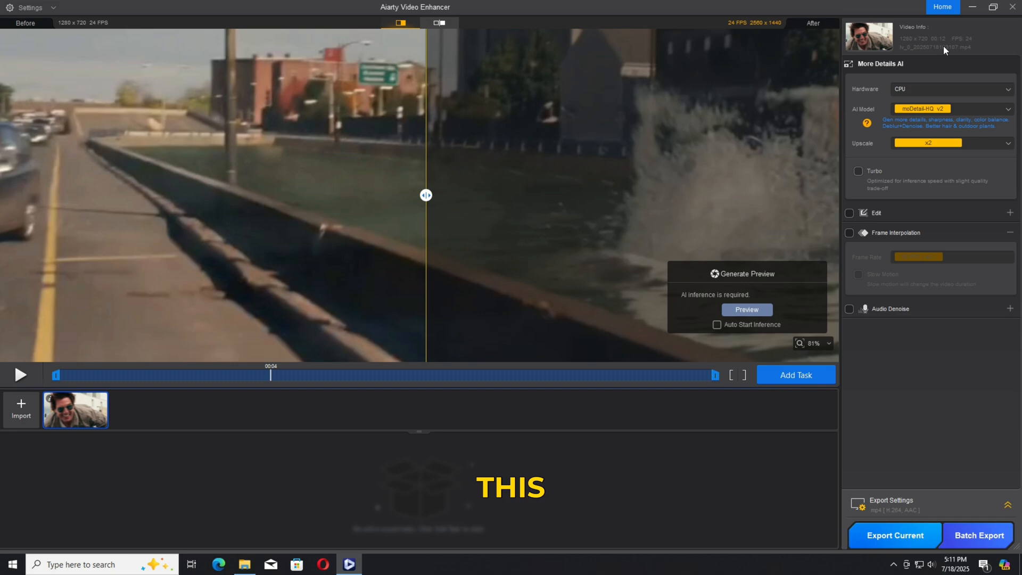
{"action": "mouse_move", "coordinate": [898, 85]}
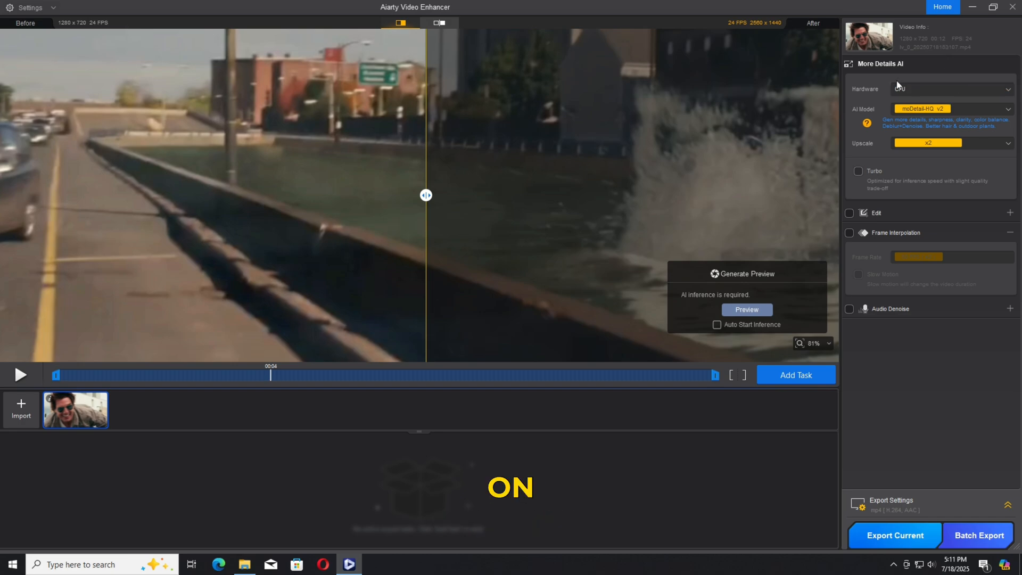
- Set the AI model to Smooth-HQ v2 and view the AI Model Information descriptions
{"action": "left_click", "coordinate": [1007, 109]}
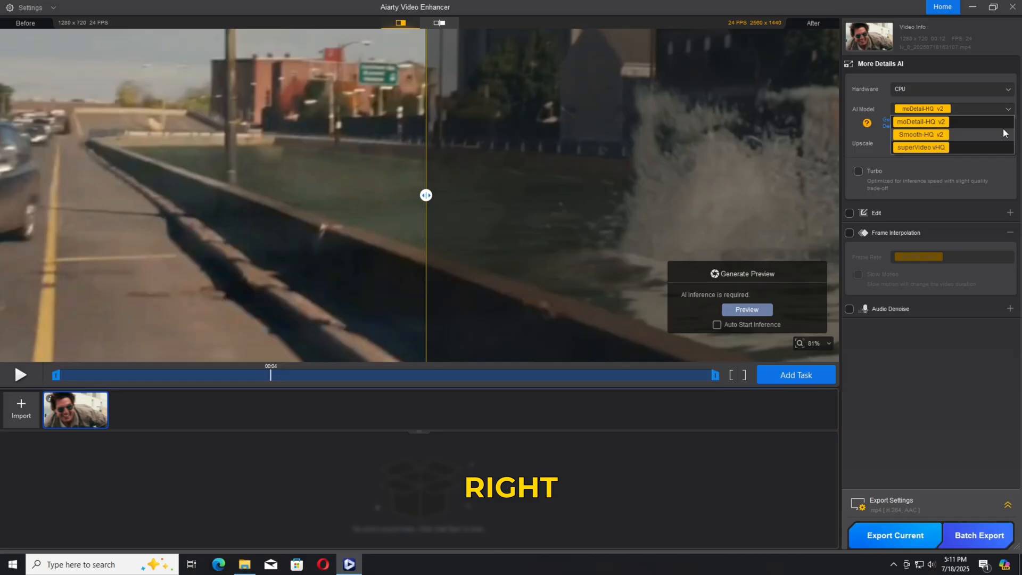
{"action": "left_click", "coordinate": [921, 134]}
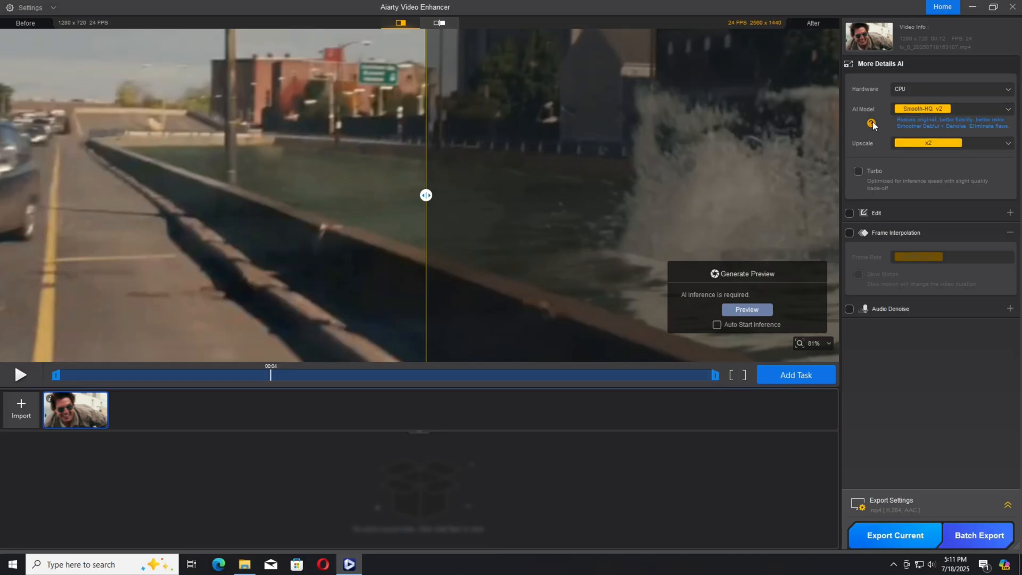
{"action": "left_click", "coordinate": [871, 124]}
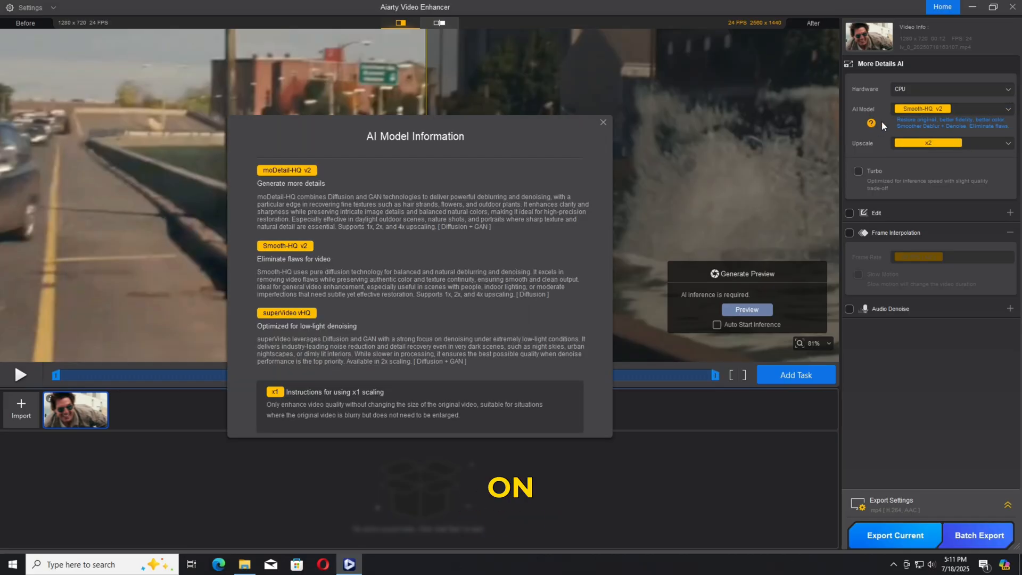
{"action": "mouse_move", "coordinate": [332, 259]}
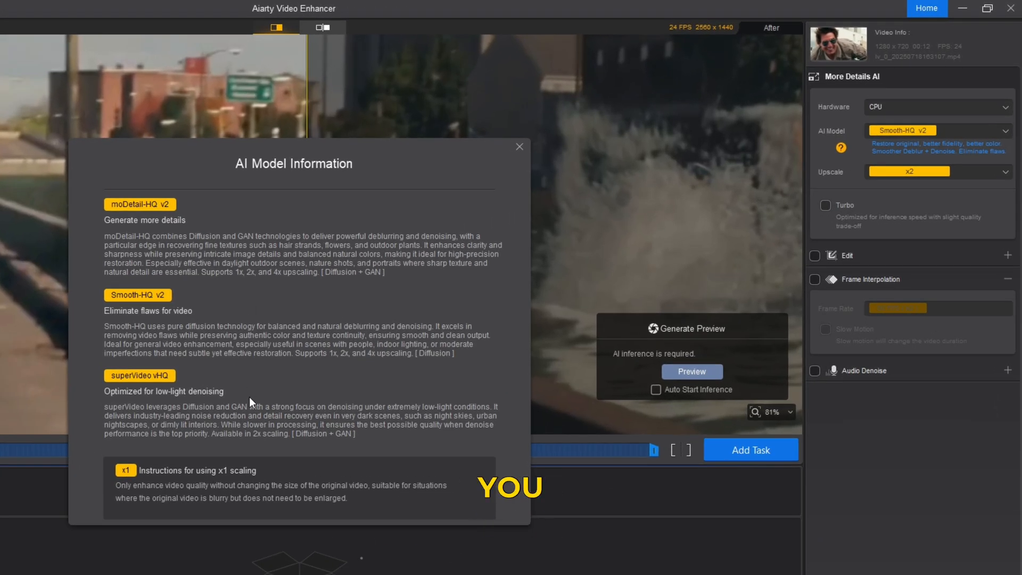
{"action": "mouse_move", "coordinate": [406, 230]}
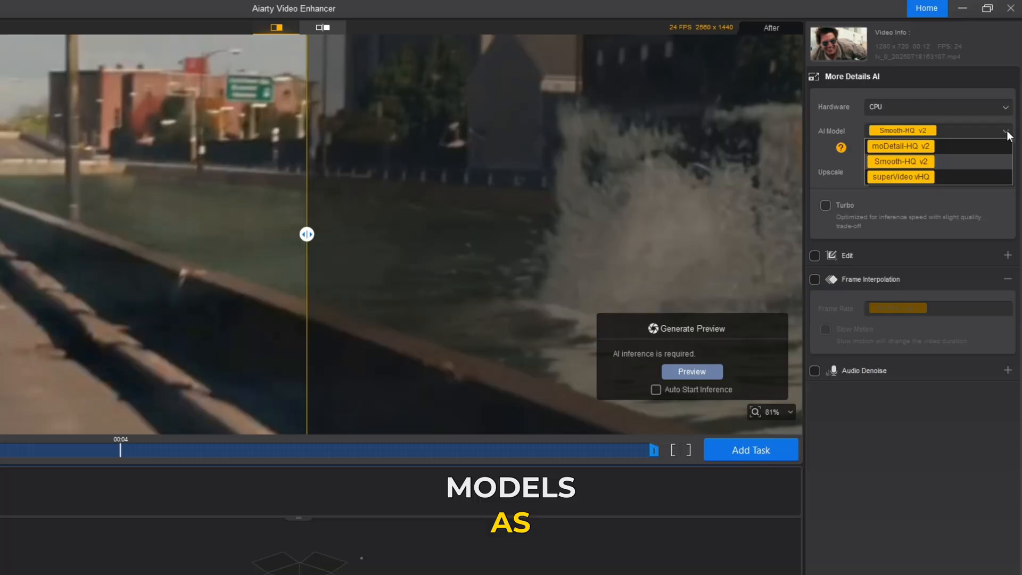
- Switch the AI model to moDetail-HQ v2 and upscale to 4K UHD (3840x2160)
{"action": "left_click", "coordinate": [900, 177]}
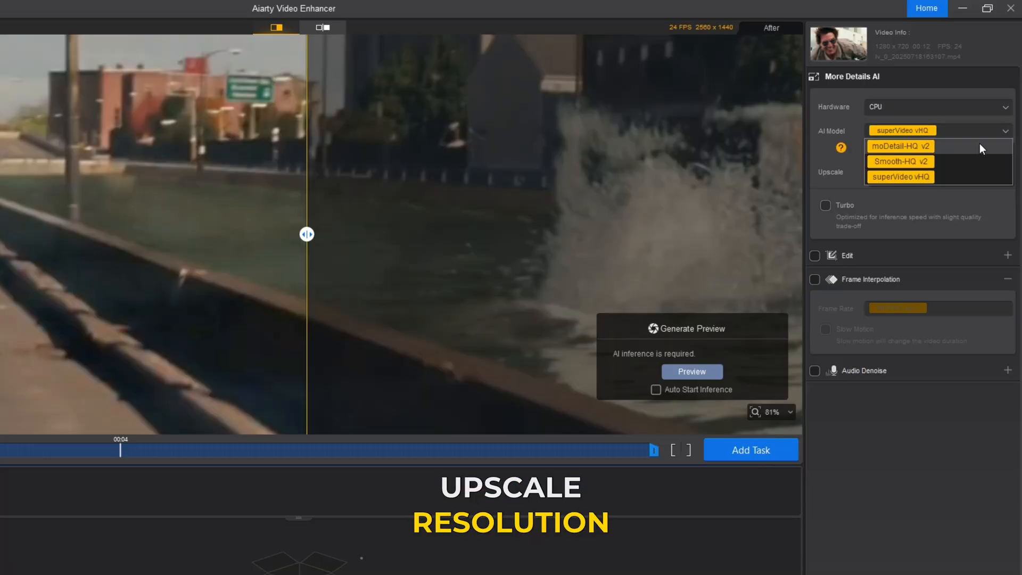
{"action": "left_click", "coordinate": [901, 145]}
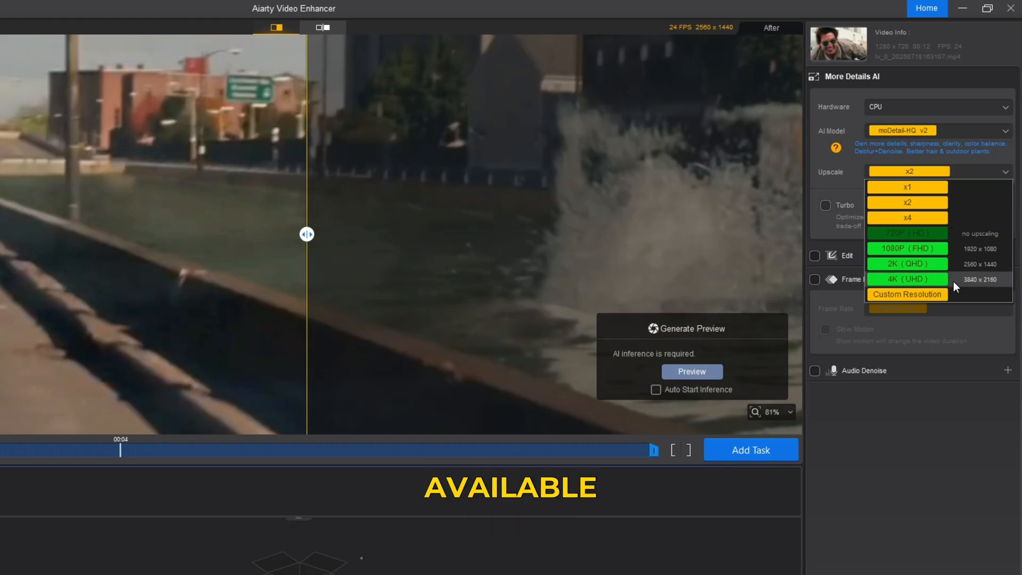
{"action": "left_click", "coordinate": [907, 279]}
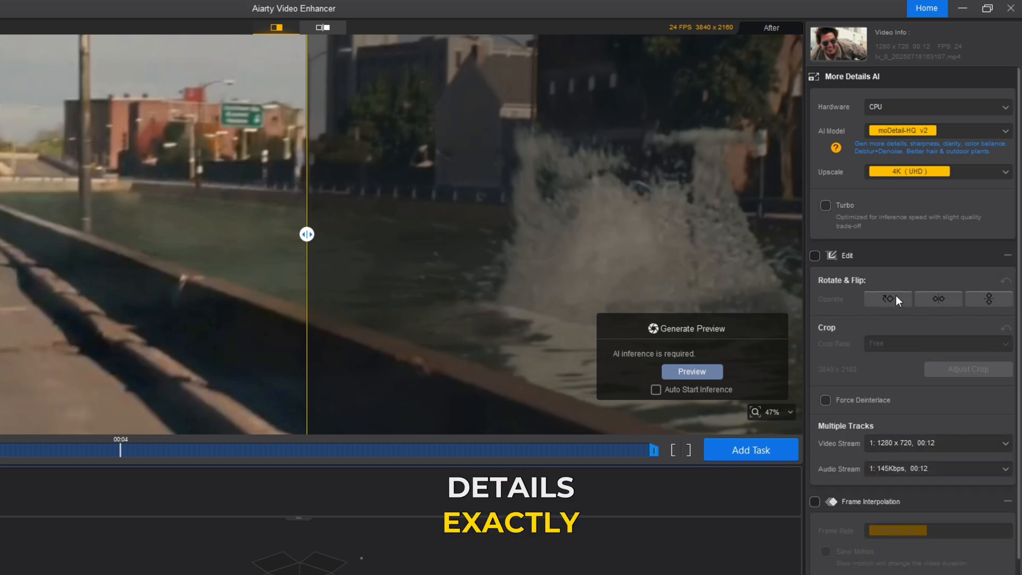
{"action": "left_click", "coordinate": [814, 255]}
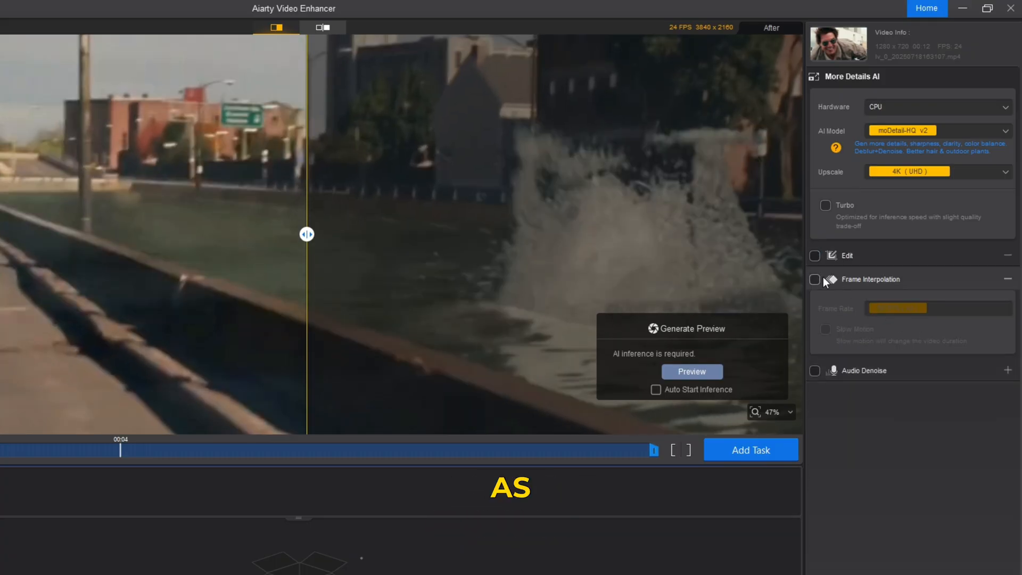
{"action": "left_click", "coordinate": [816, 279]}
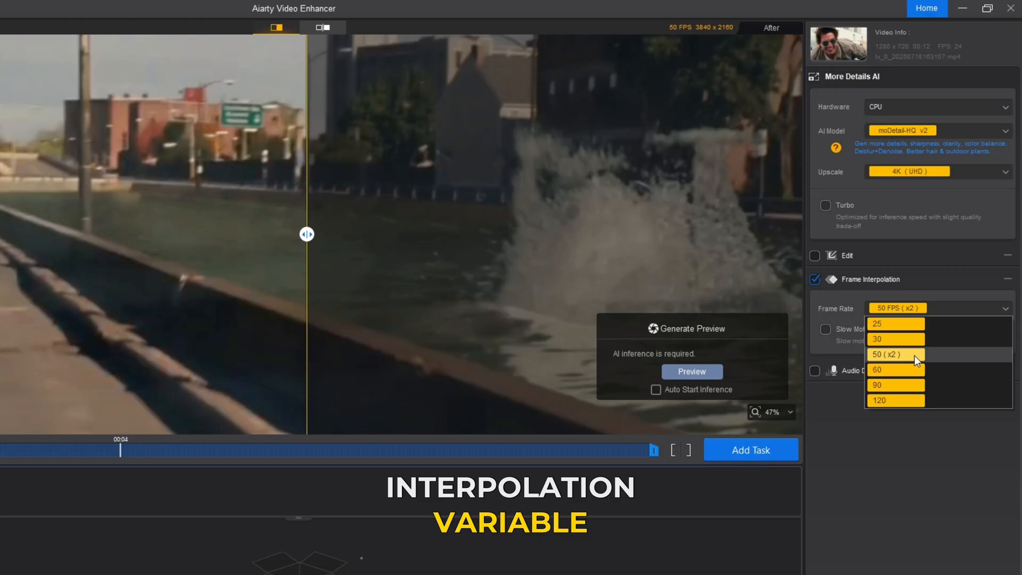
{"action": "left_click", "coordinate": [897, 354]}
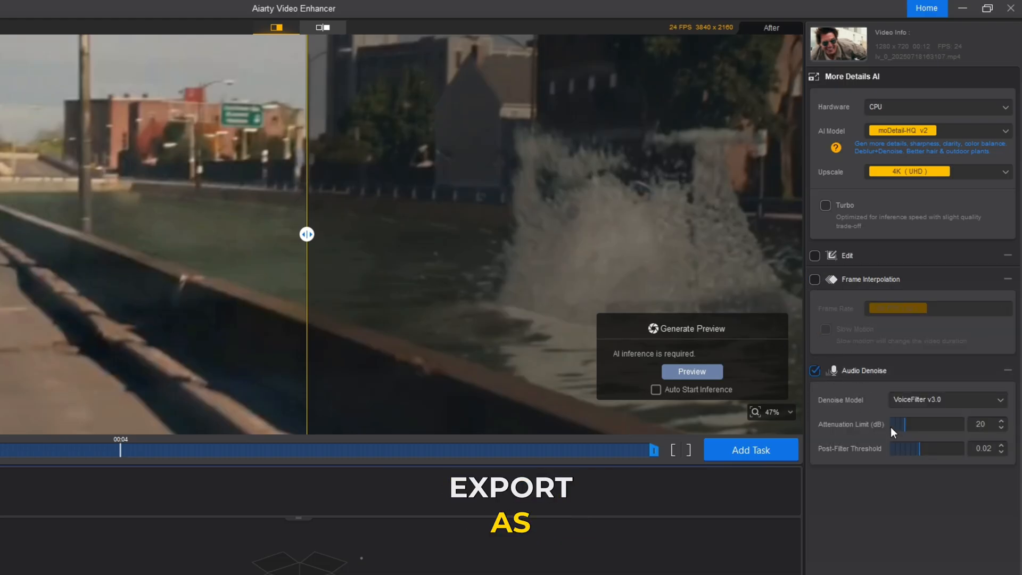
{"action": "left_click", "coordinate": [814, 371]}
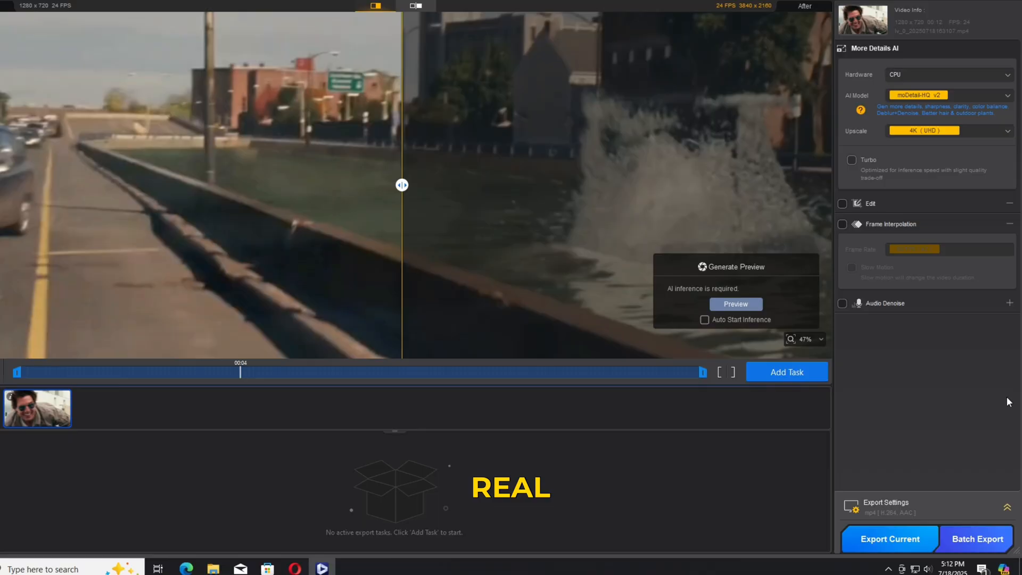
{"action": "left_click", "coordinate": [736, 304]}
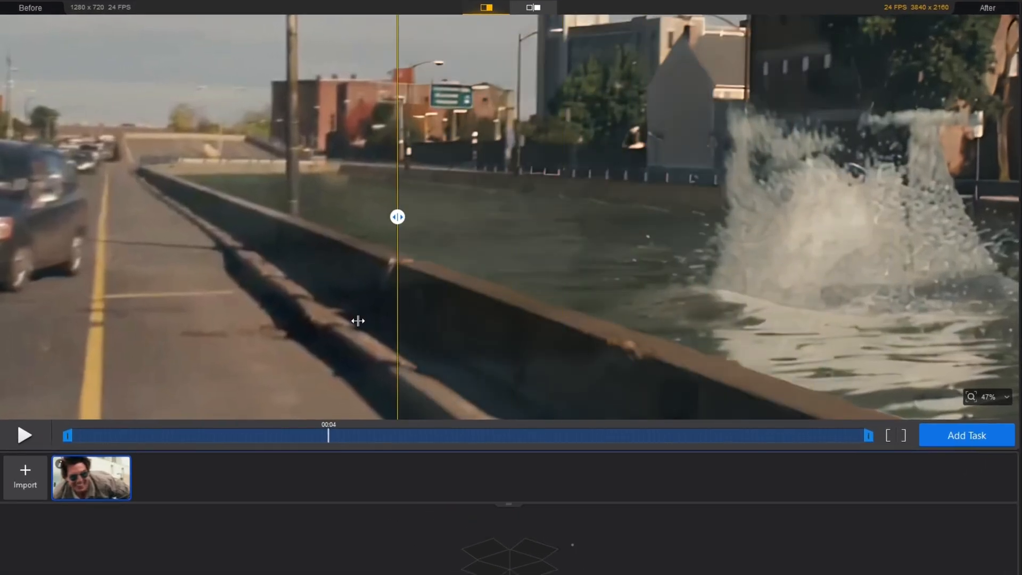
{"action": "left_click_drag", "start_coordinate": [398, 217], "coordinate": [218, 216]}
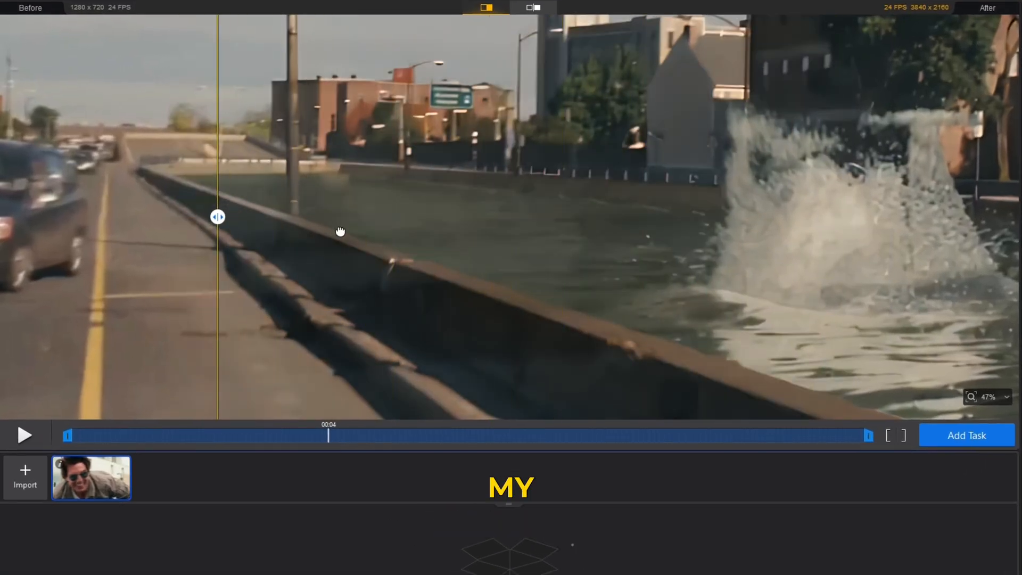
{"action": "left_click_drag", "start_coordinate": [218, 216], "coordinate": [438, 217]}
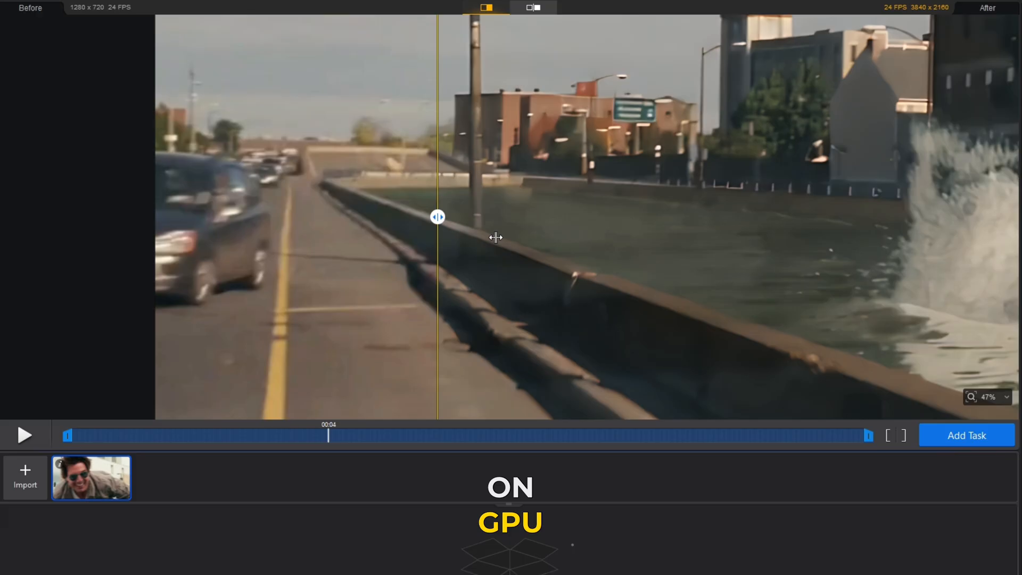
{"action": "left_click_drag", "start_coordinate": [437, 216], "coordinate": [249, 216]}
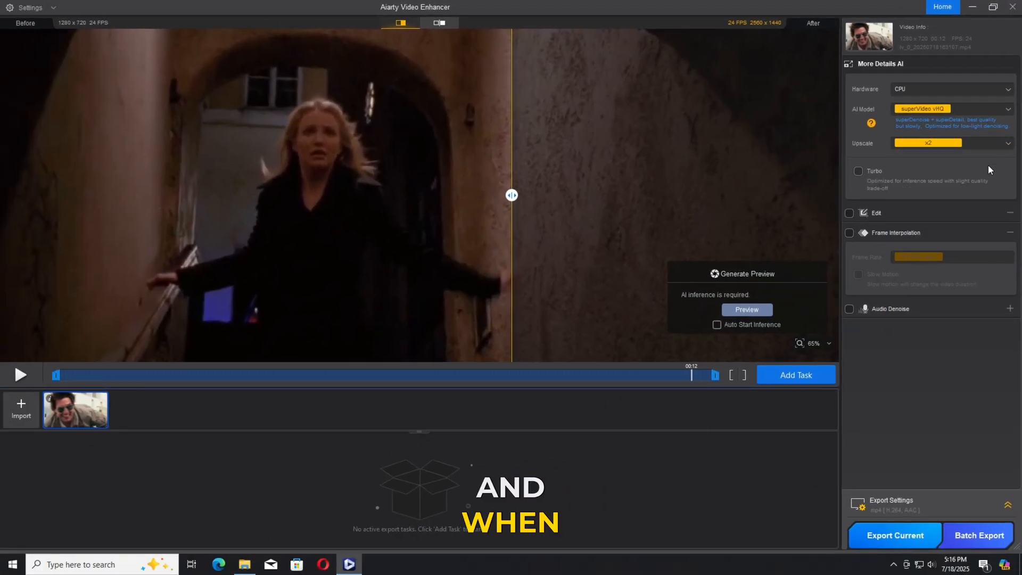
- Interact with the before-and-after comparison preview showing the motorcycle scene
{"action": "left_click", "coordinate": [746, 309]}
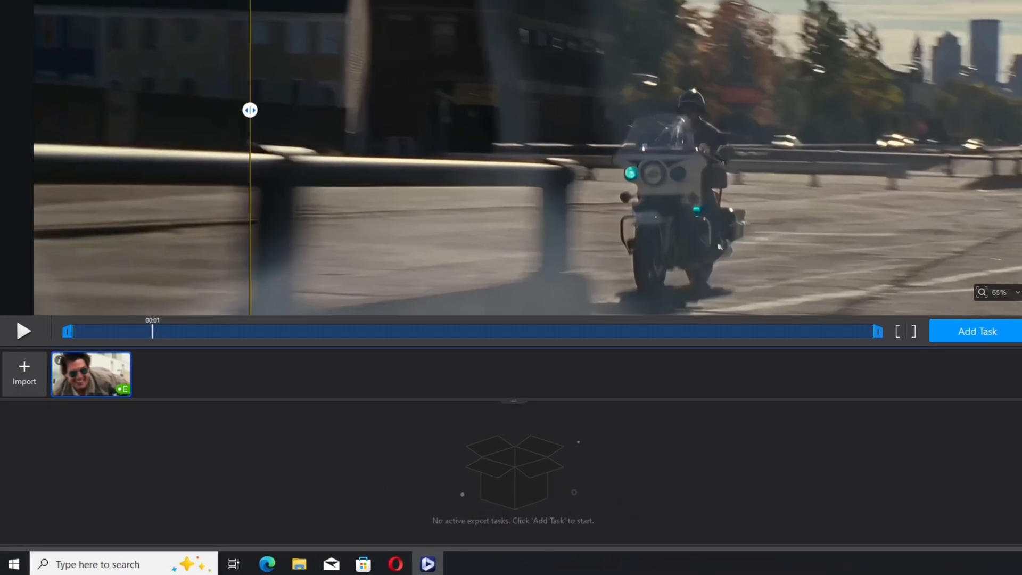
- Queue the 2560x1440 superVideo vHQ clip as an export task and open it for modification
{"action": "left_click", "coordinate": [976, 331]}
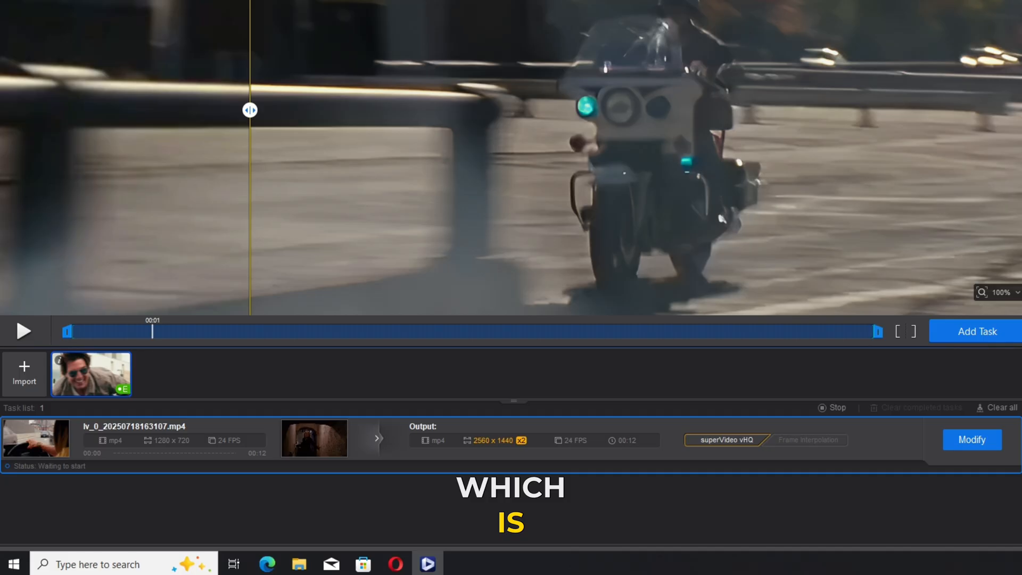
{"action": "left_click", "coordinate": [971, 440]}
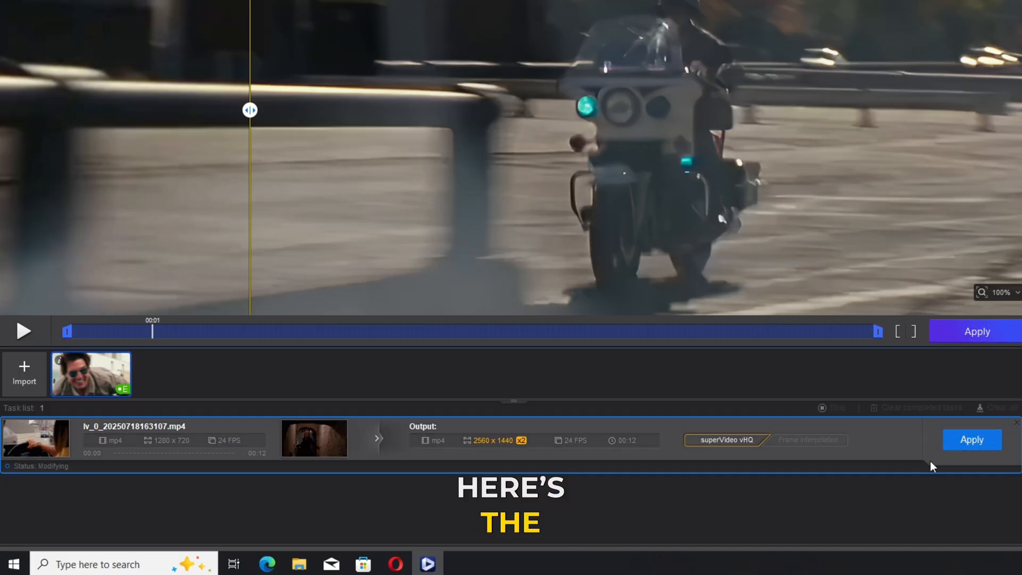